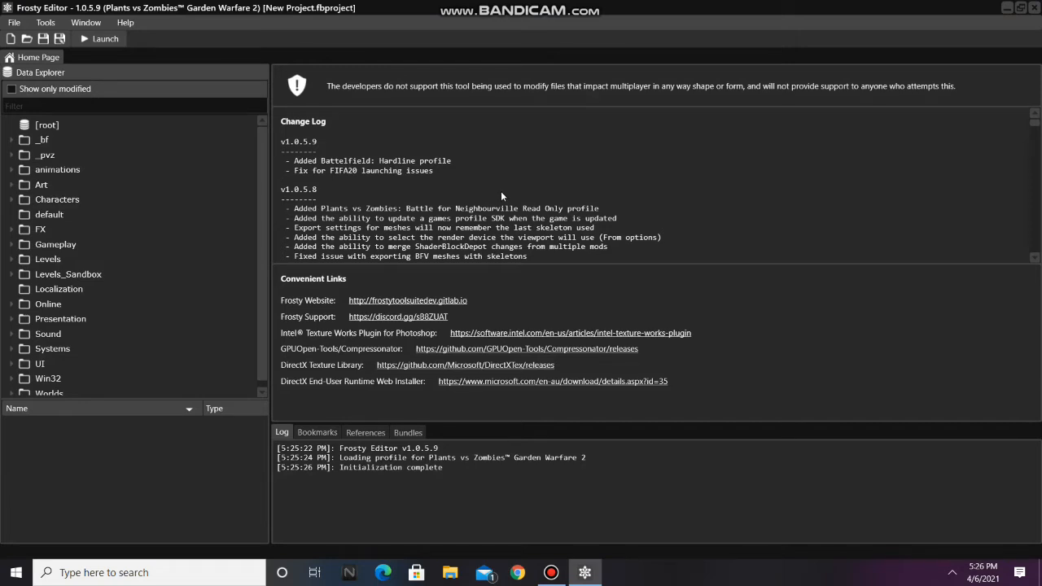
{"action": "mouse_move", "coordinate": [107, 134]}
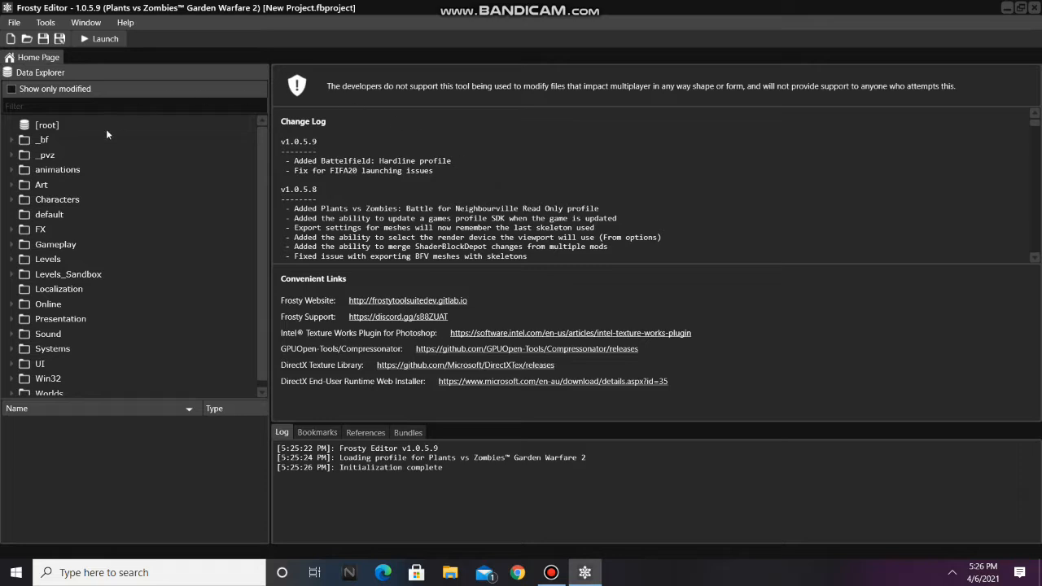
- Browse Data Explorer to Gameplay > GameModes > GameModePrefabs > CoOps and show its assets
{"action": "left_click", "coordinate": [13, 244]}
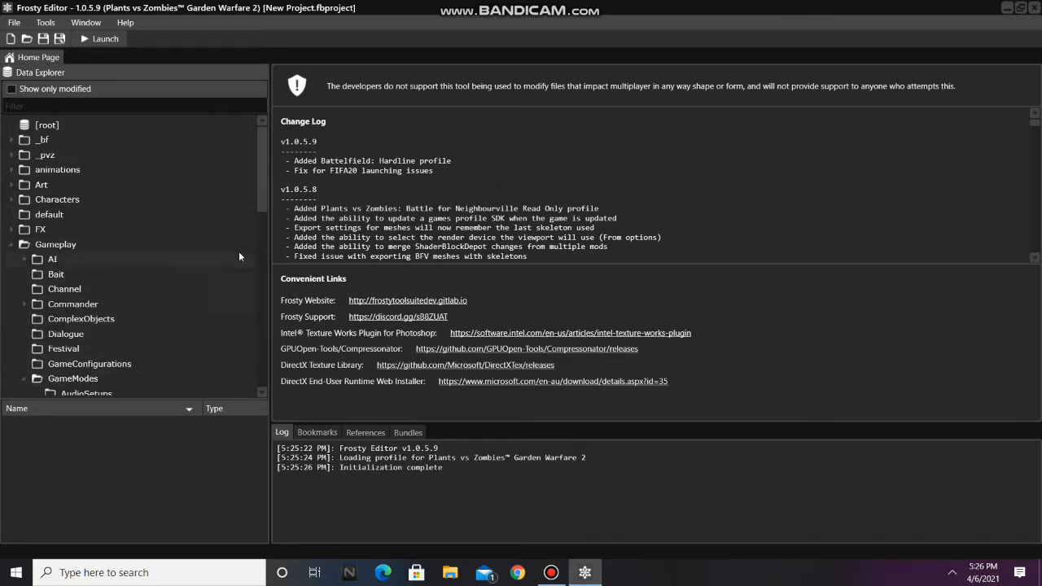
{"action": "scroll", "scroll_direction": "down", "scroll_amount": 3}
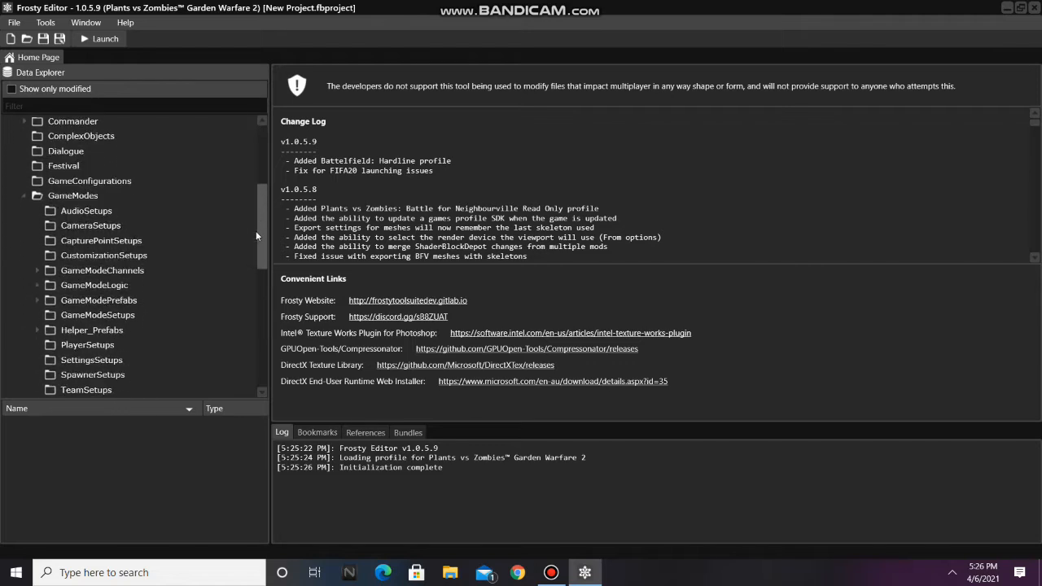
{"action": "left_click", "coordinate": [37, 300]}
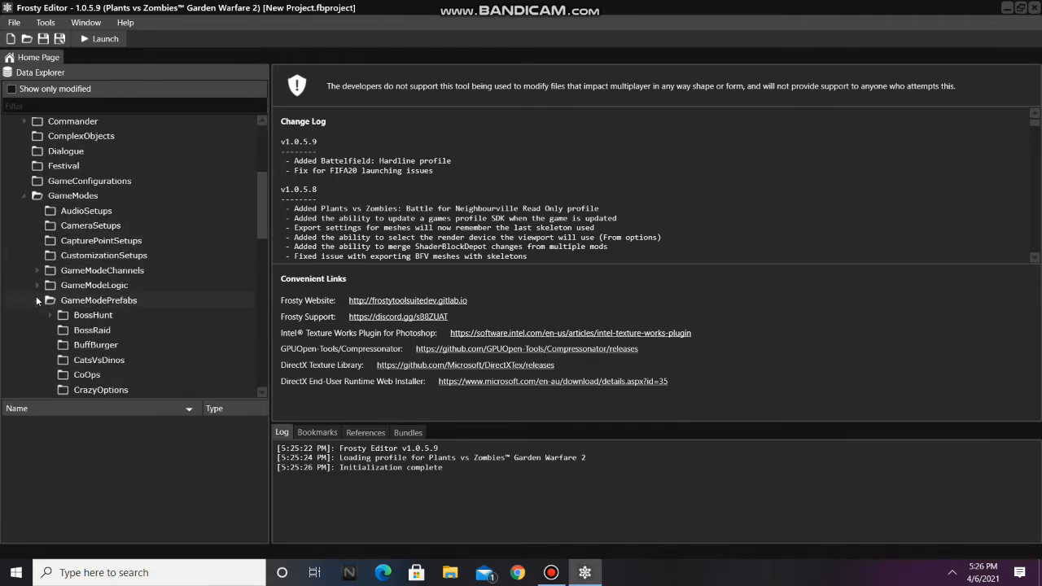
{"action": "left_click", "coordinate": [86, 374]}
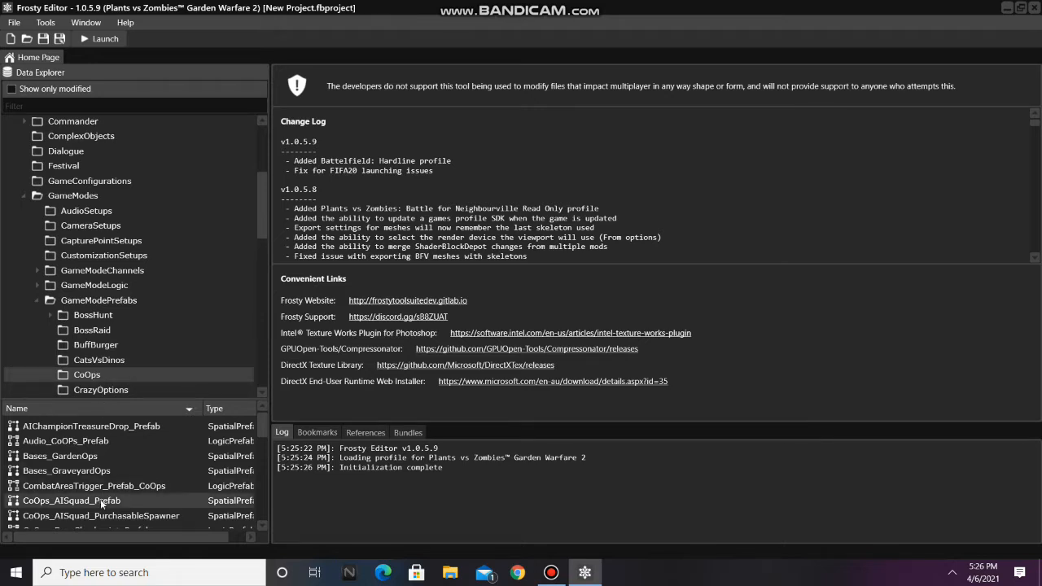
- In CoOps_AISquad_Prefab, insert an Objects entry after [5] and paste a SpatialPrefabReference into it
{"action": "double_click", "coordinate": [72, 501]}
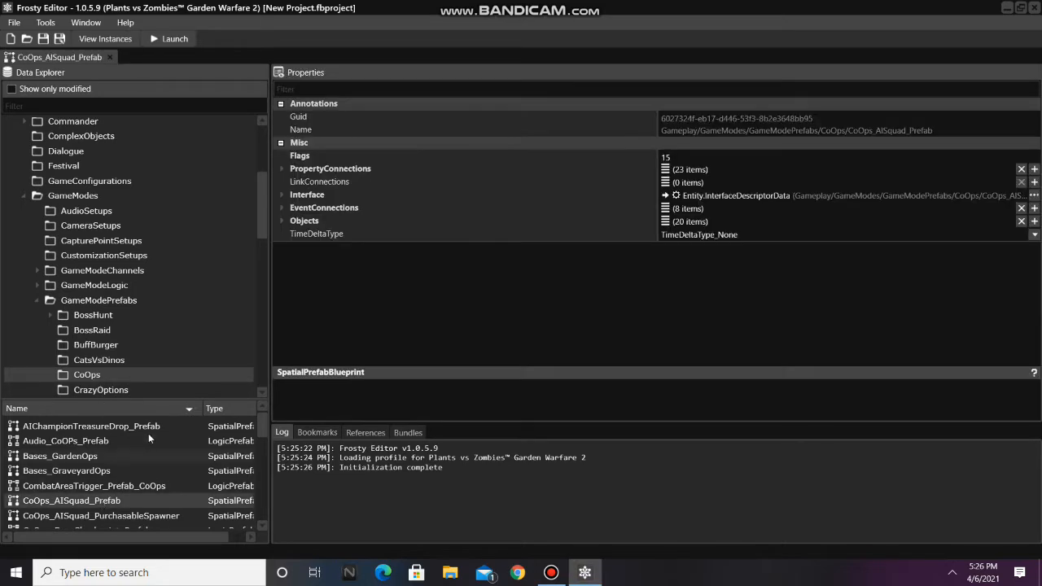
{"action": "left_click", "coordinate": [281, 221]}
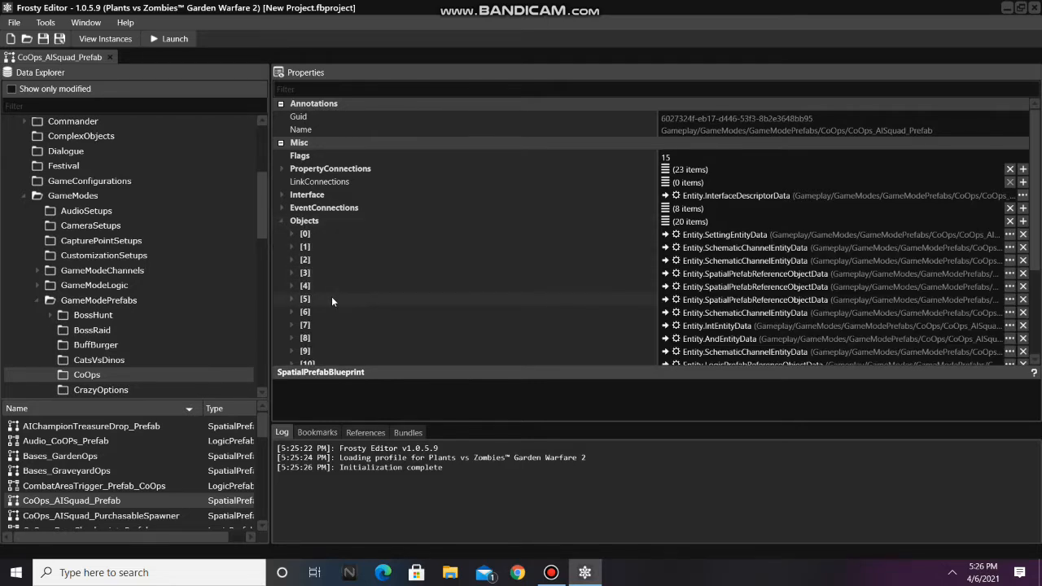
{"action": "right_click", "coordinate": [332, 299]}
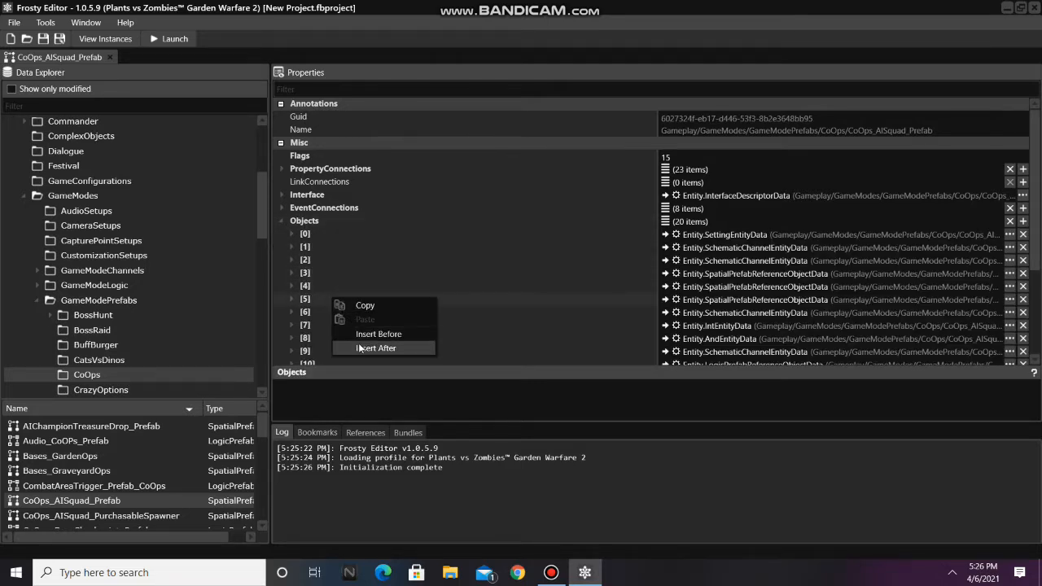
{"action": "left_click", "coordinate": [375, 347]}
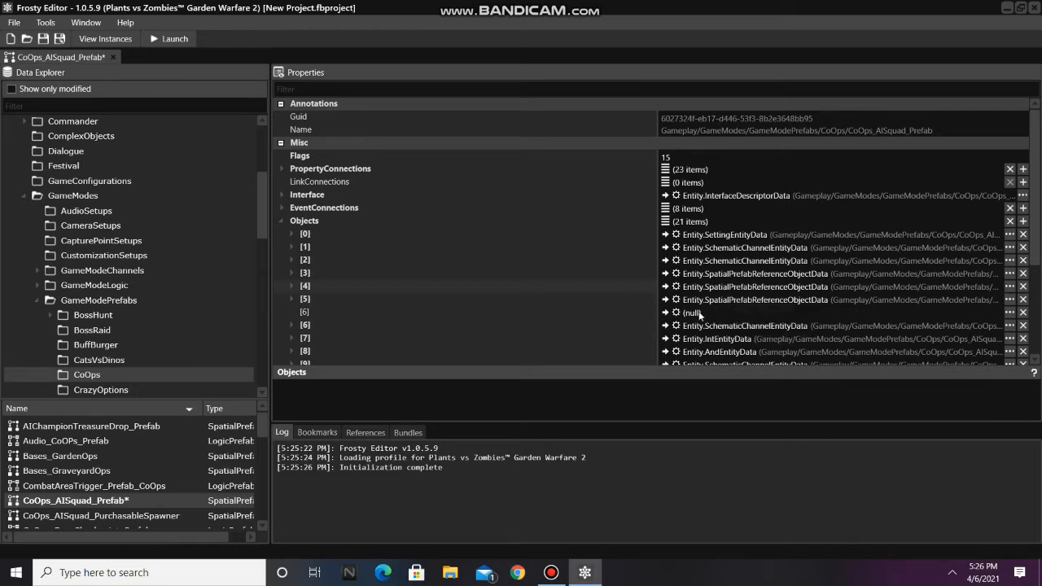
{"action": "right_click", "coordinate": [692, 313]}
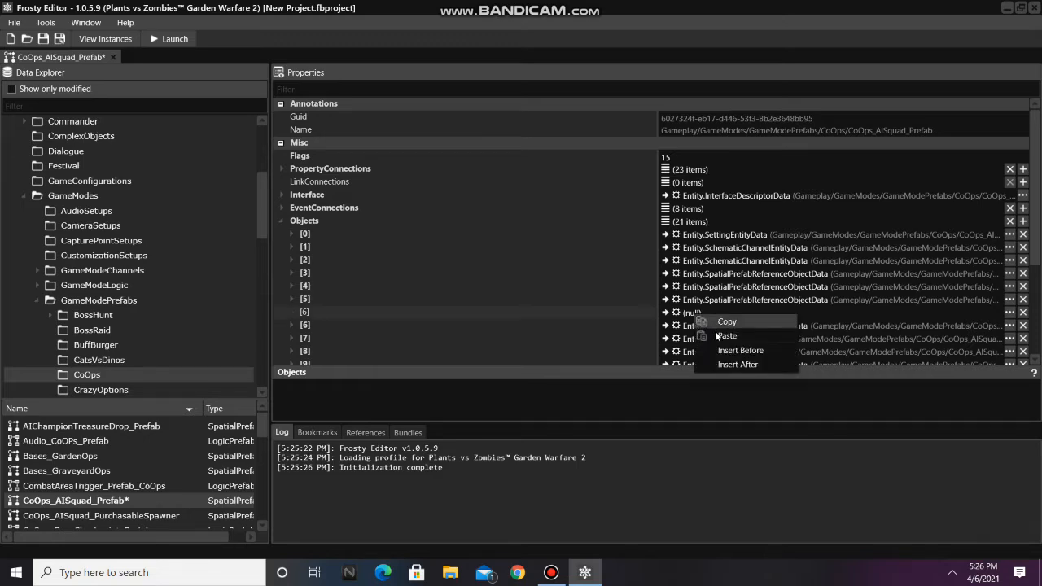
{"action": "left_click", "coordinate": [725, 336]}
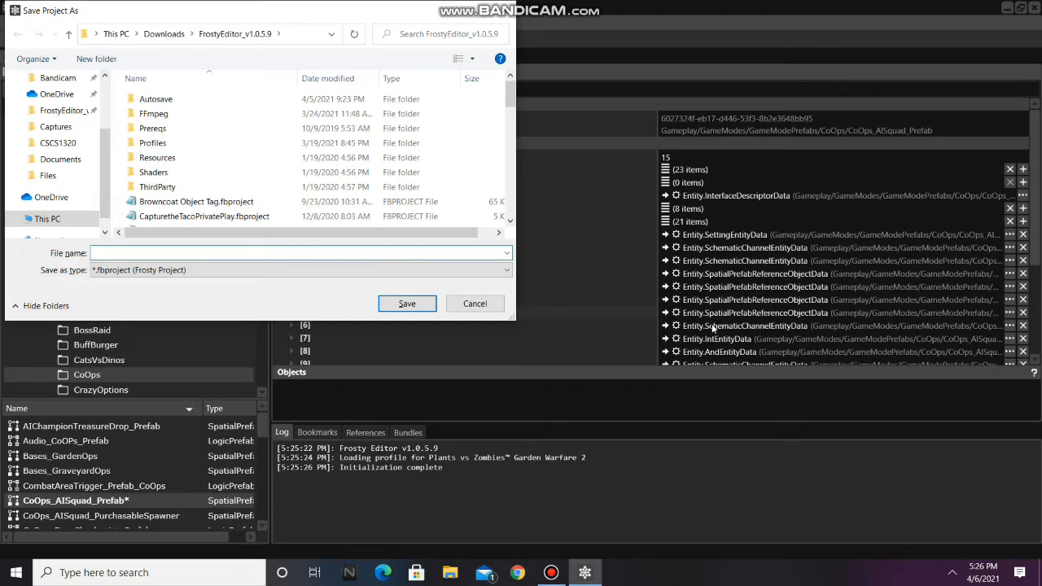
- Save the project as 'Four Hero Spawners' and launch the modded game
{"action": "type", "text": "Four Hero S"}
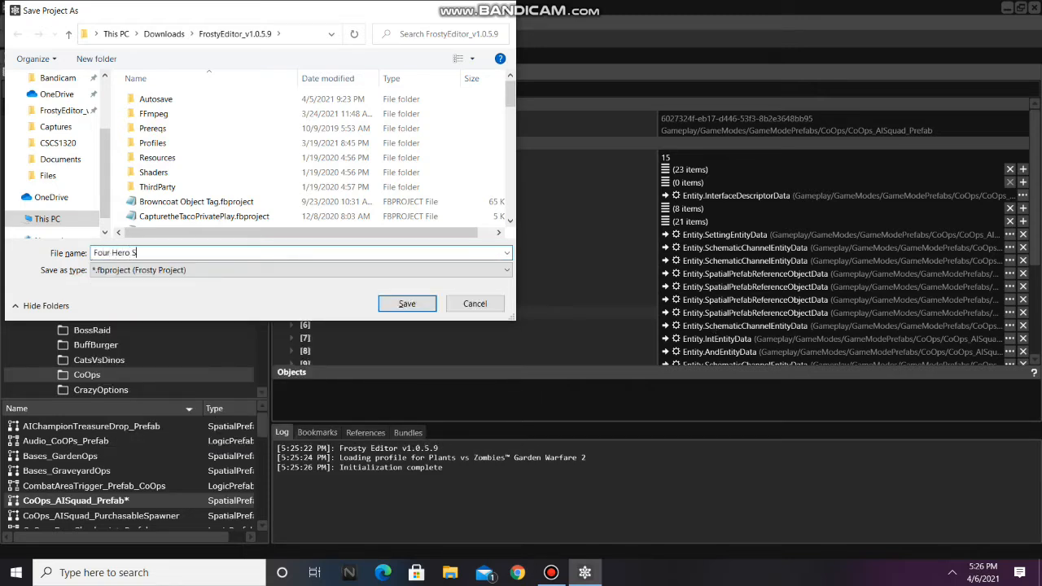
{"action": "type", "text": "pawners"}
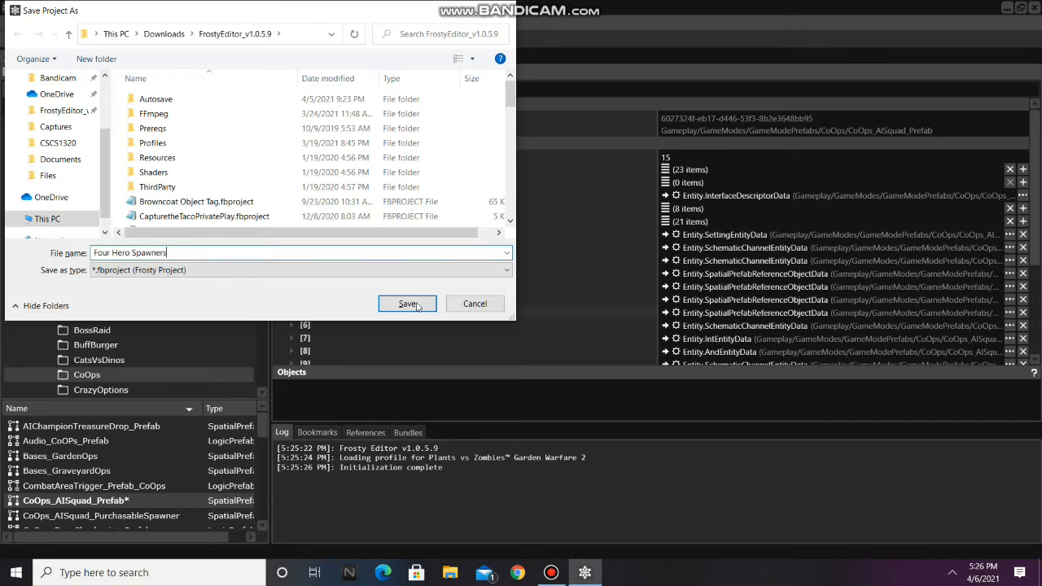
{"action": "left_click", "coordinate": [408, 304]}
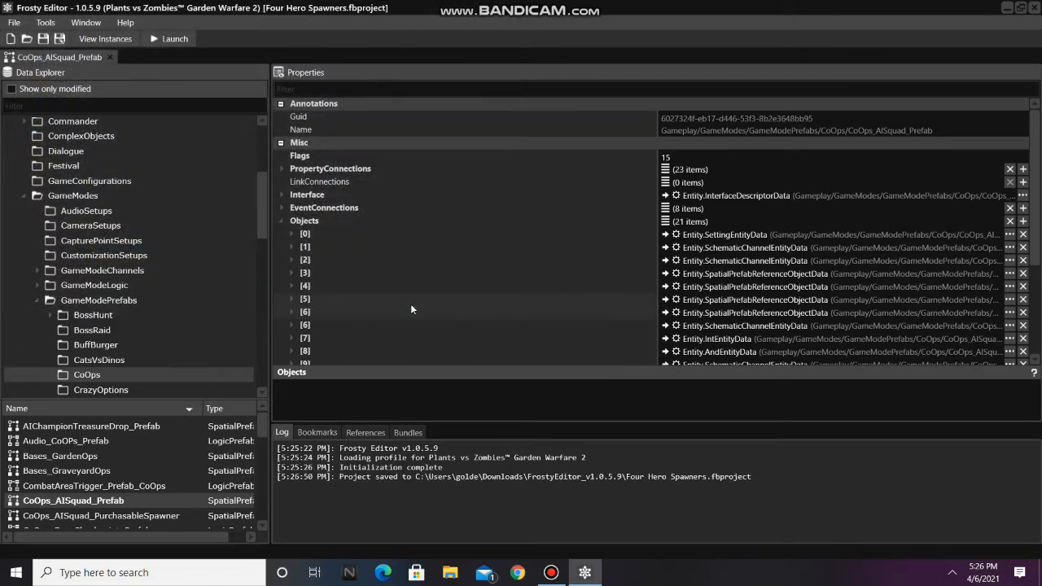
{"action": "left_click", "coordinate": [174, 38]}
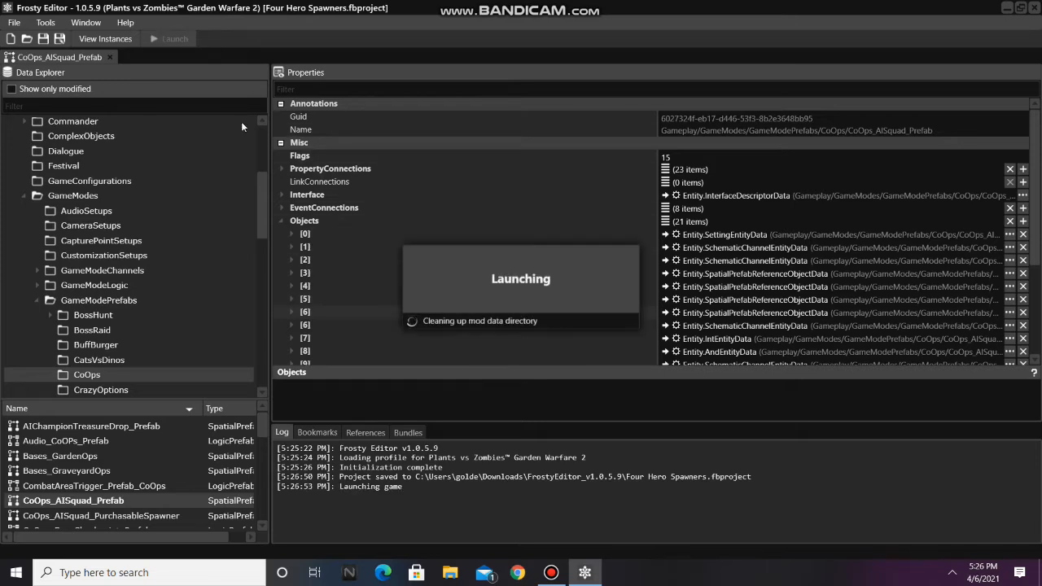